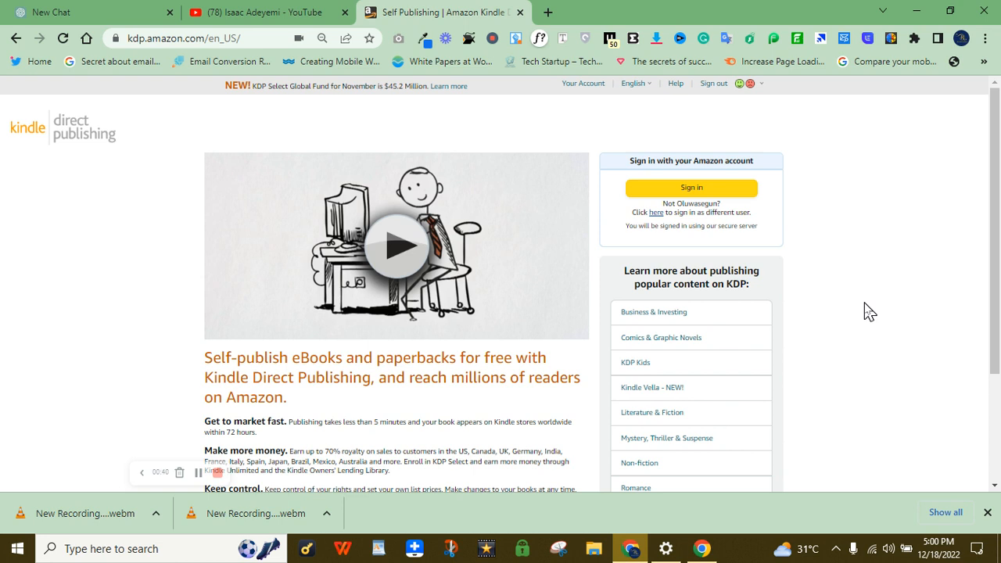
mouse_move(691, 312)
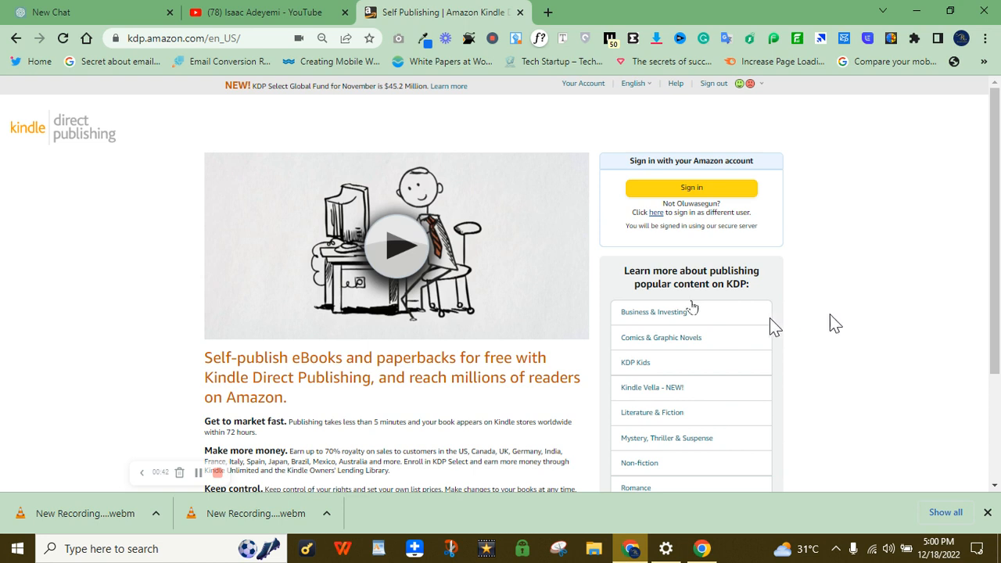
Step: From the channel's Playlists tab, start Play All on the Amazon KDP SERIES playlist
left_click(258, 12)
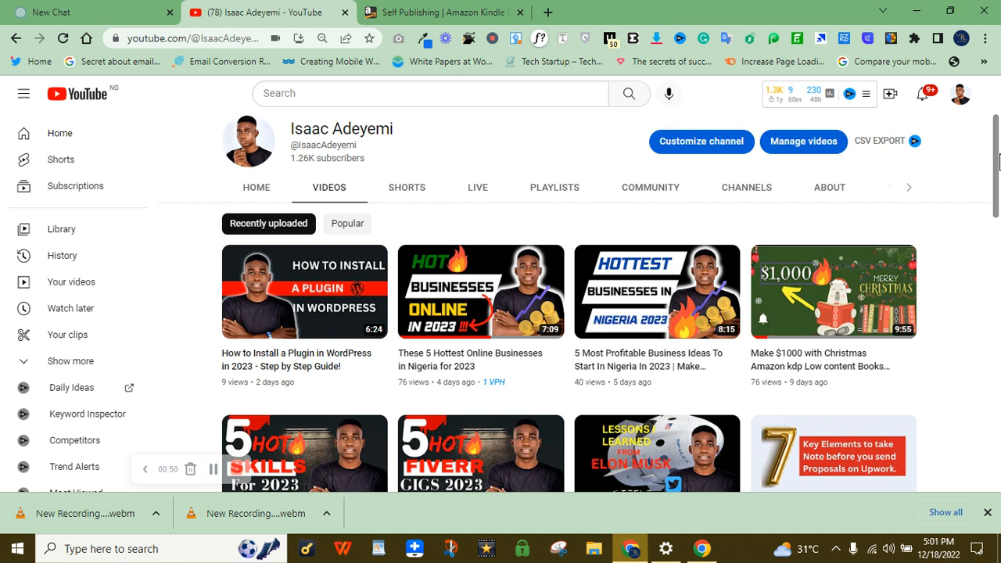
mouse_move(553, 195)
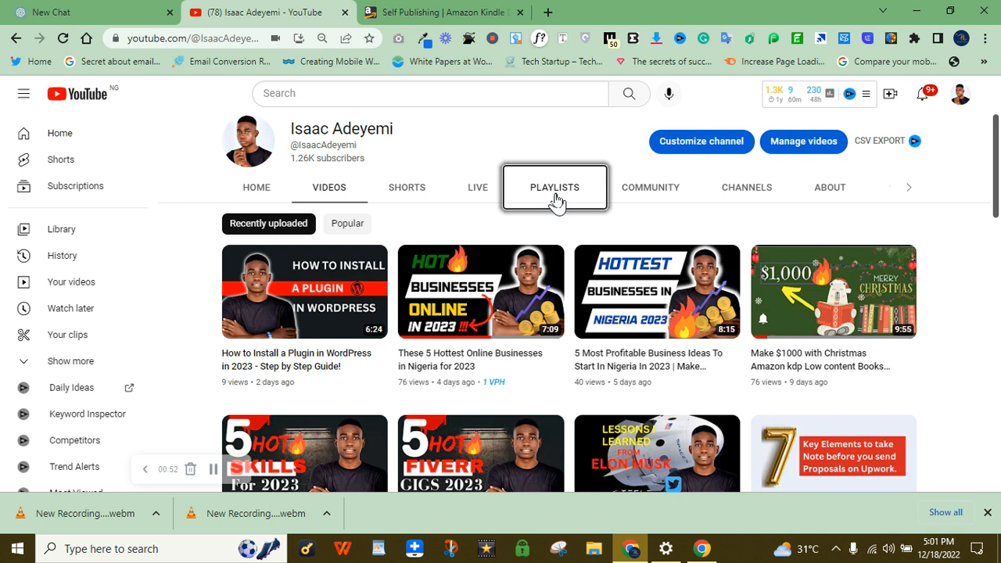
left_click(554, 187)
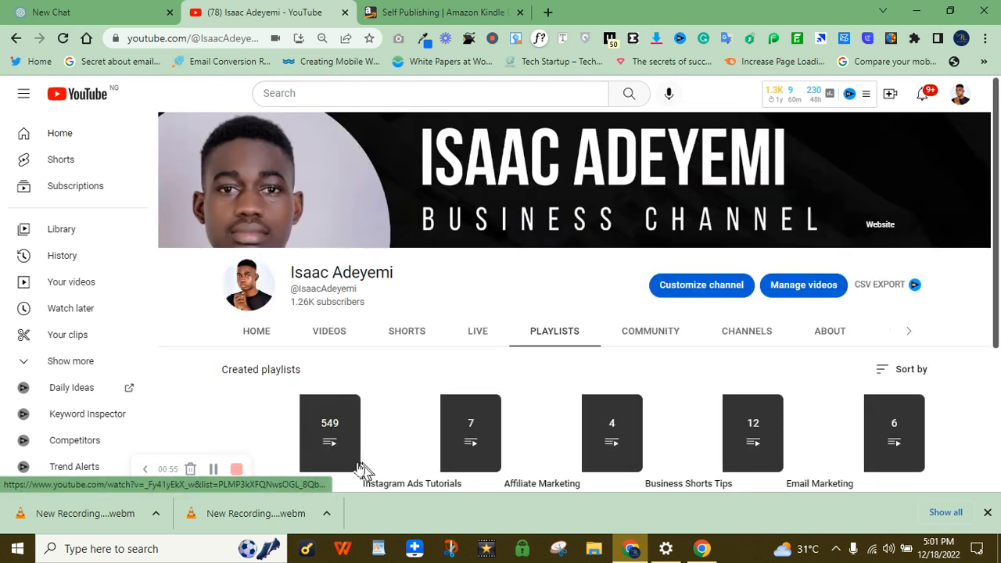
scroll("down", 3)
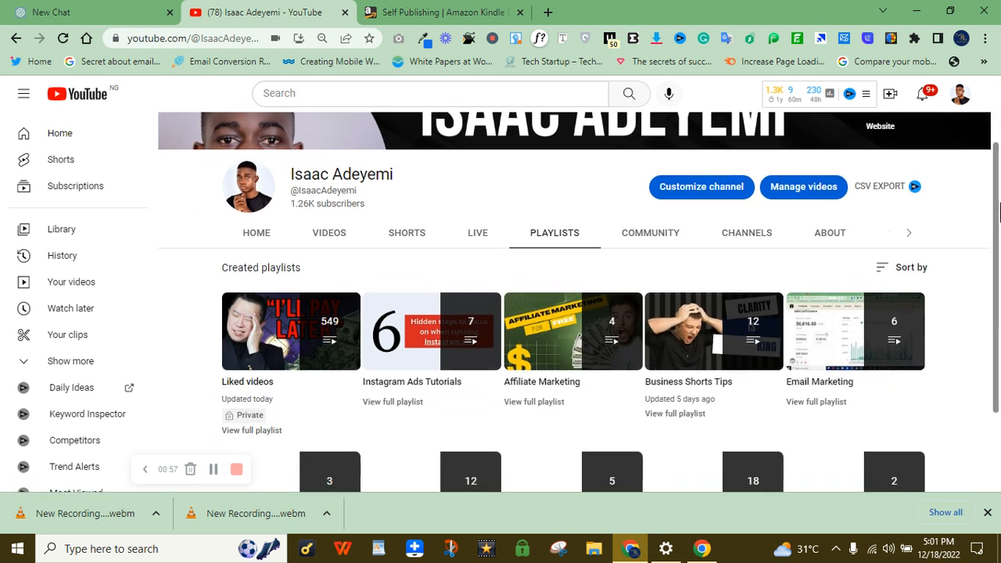
scroll("down", 3)
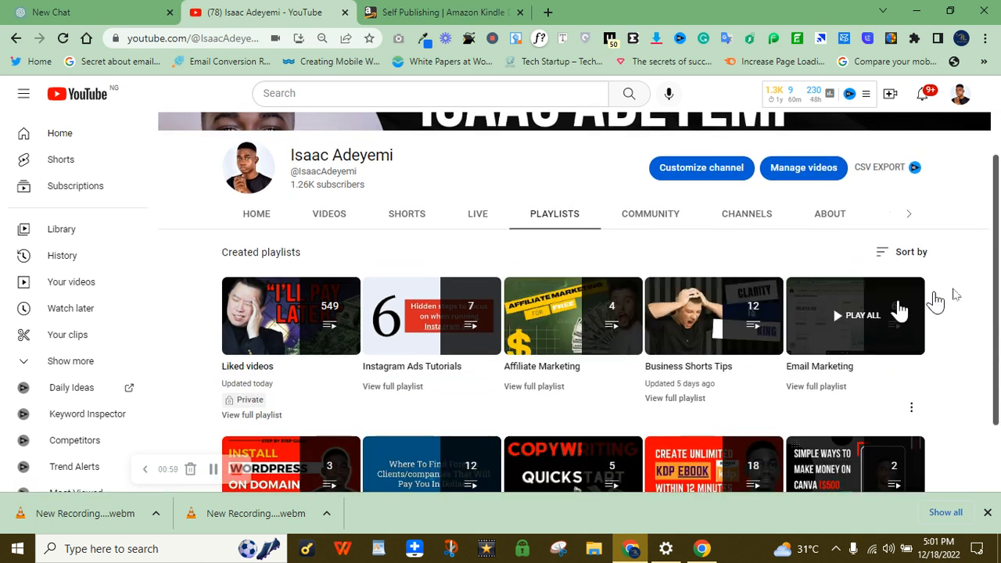
scroll("down", 3)
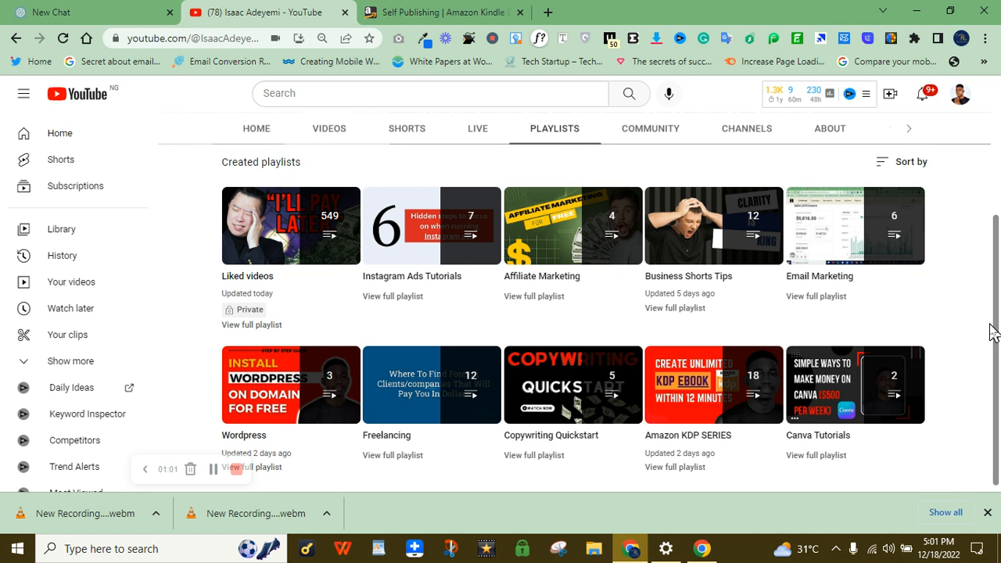
scroll("down", 3)
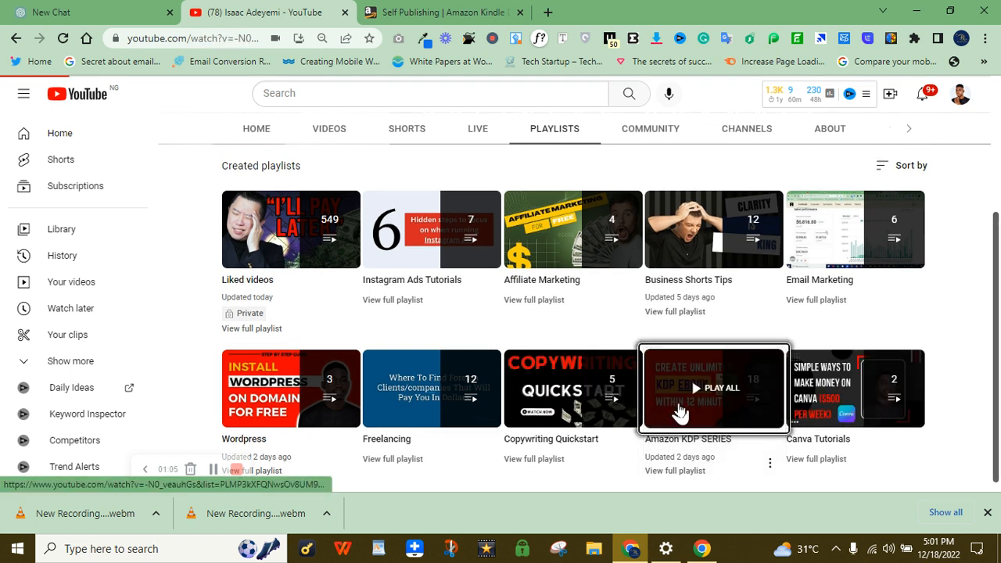
left_click(713, 388)
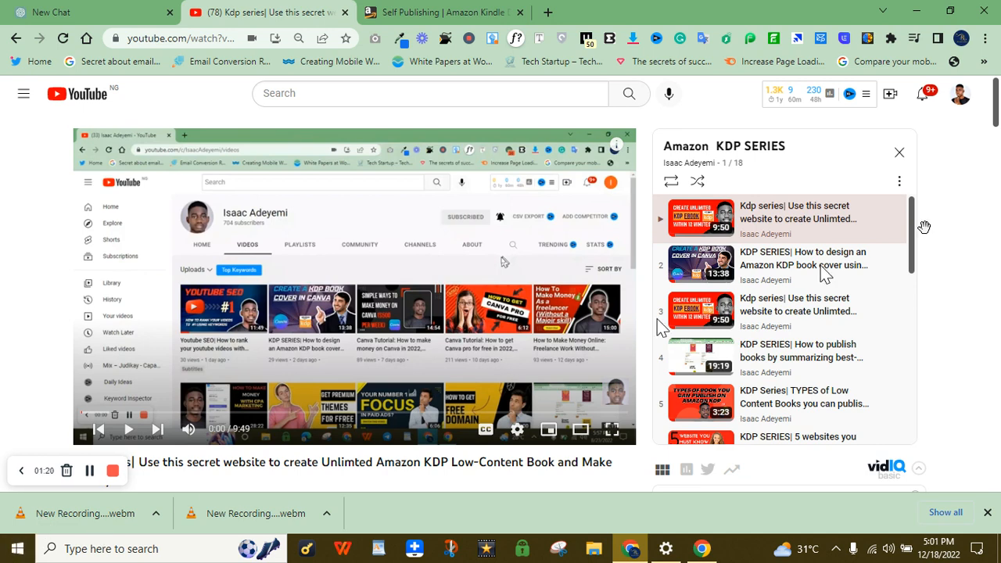
scroll("down", 3)
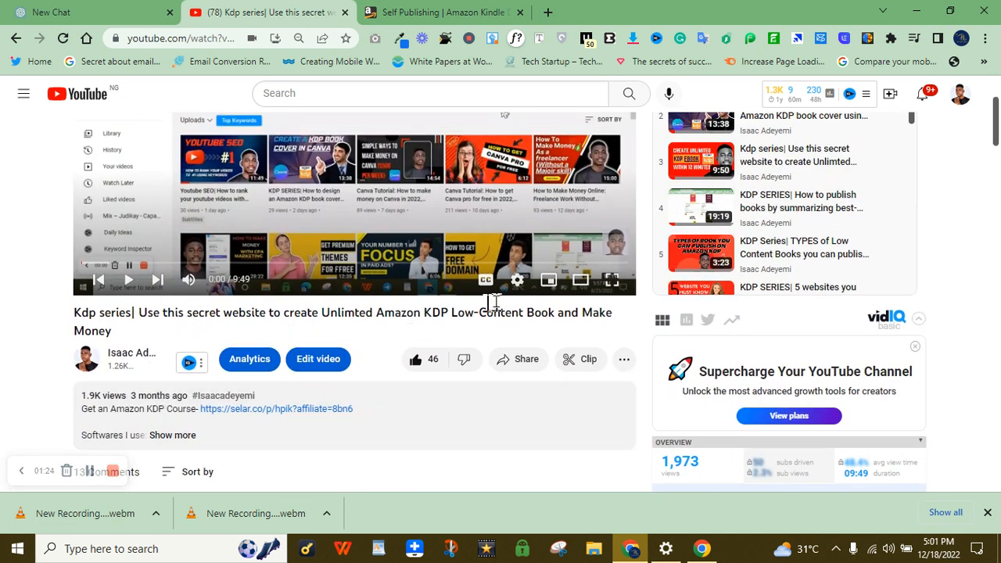
mouse_move(305, 315)
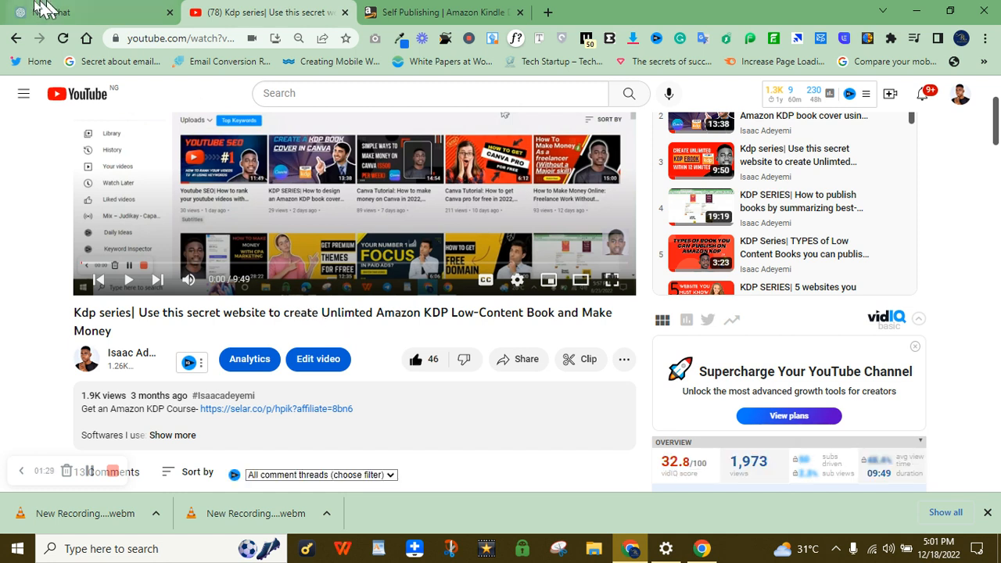
Step: Switch among the browser tabs and settle on ChatGPT's empty new chat page at chat.openai.com
left_click(78, 12)
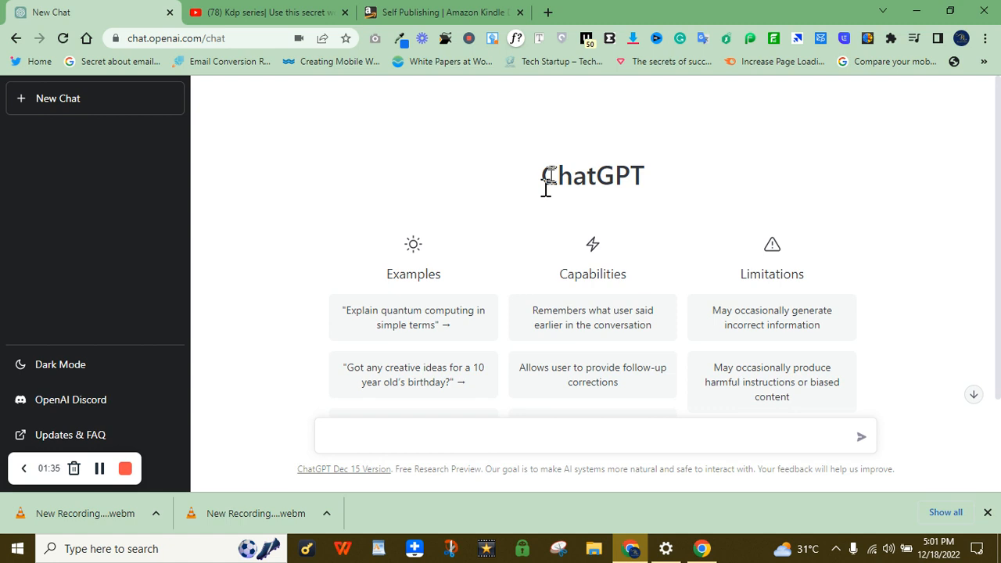
mouse_move(624, 171)
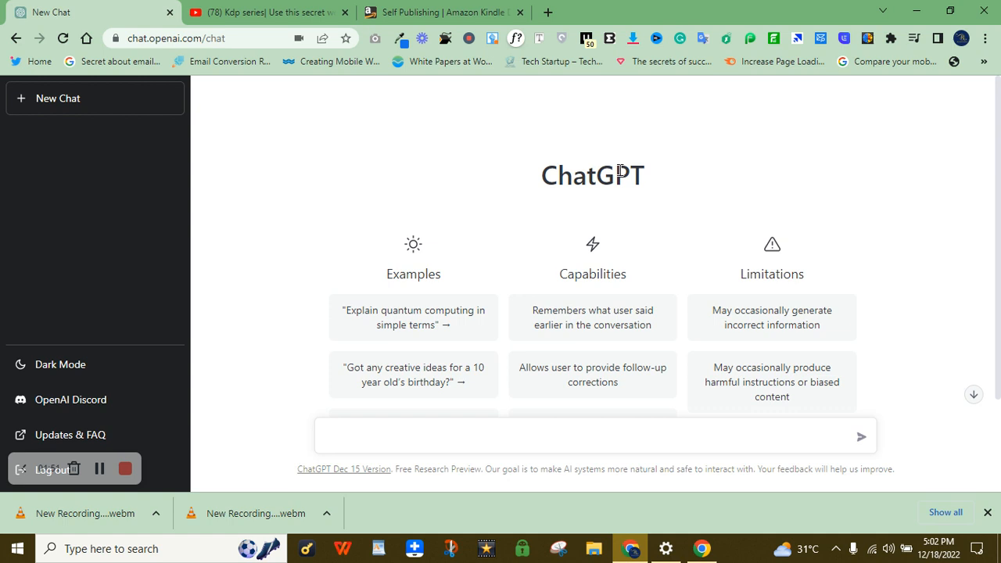
mouse_move(591, 188)
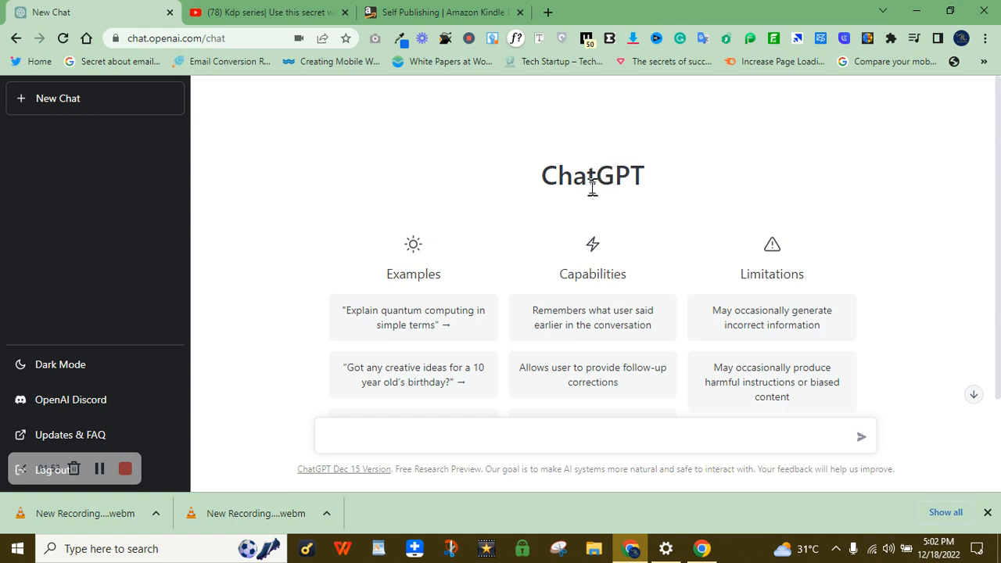
mouse_move(591, 188)
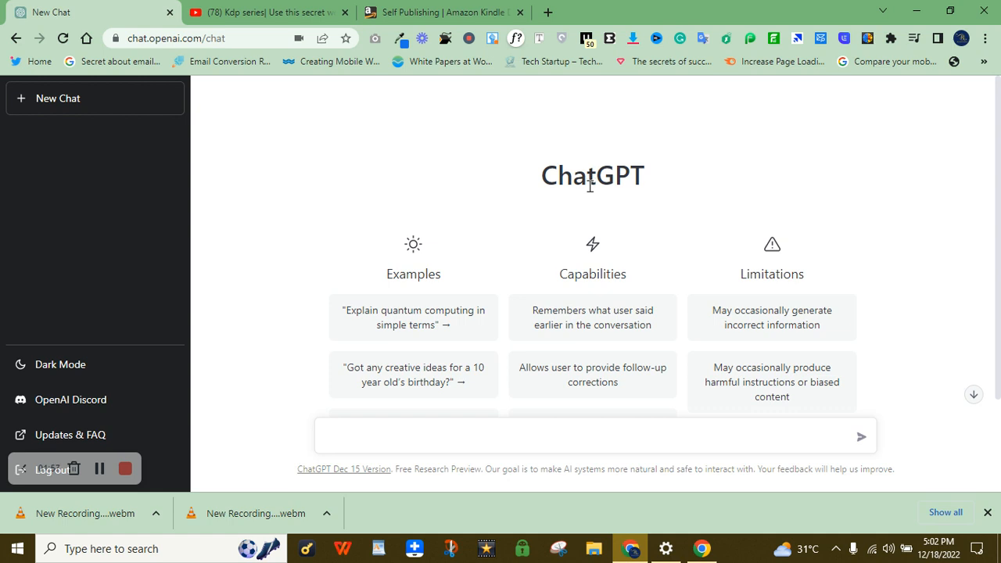
mouse_move(588, 182)
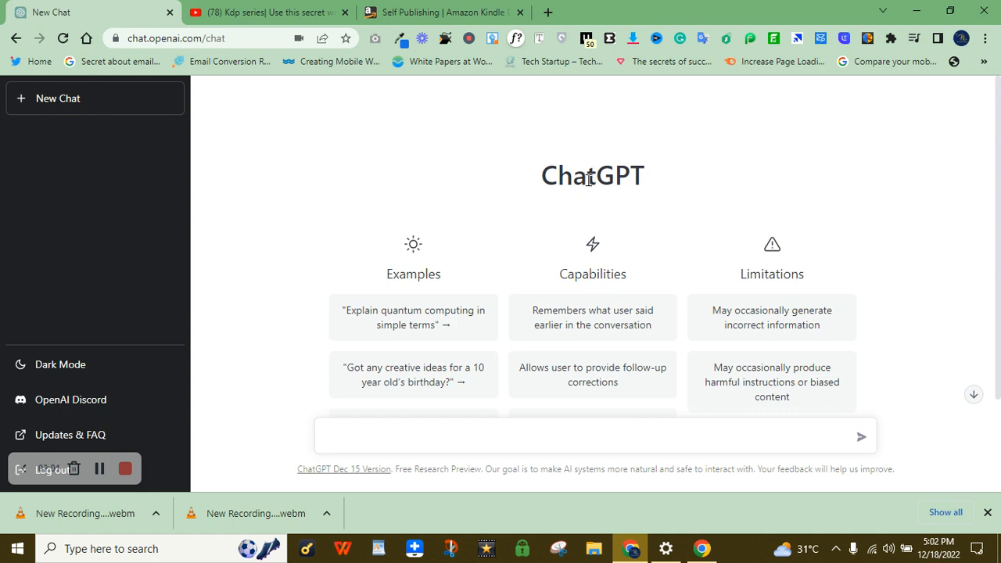
left_click(441, 12)
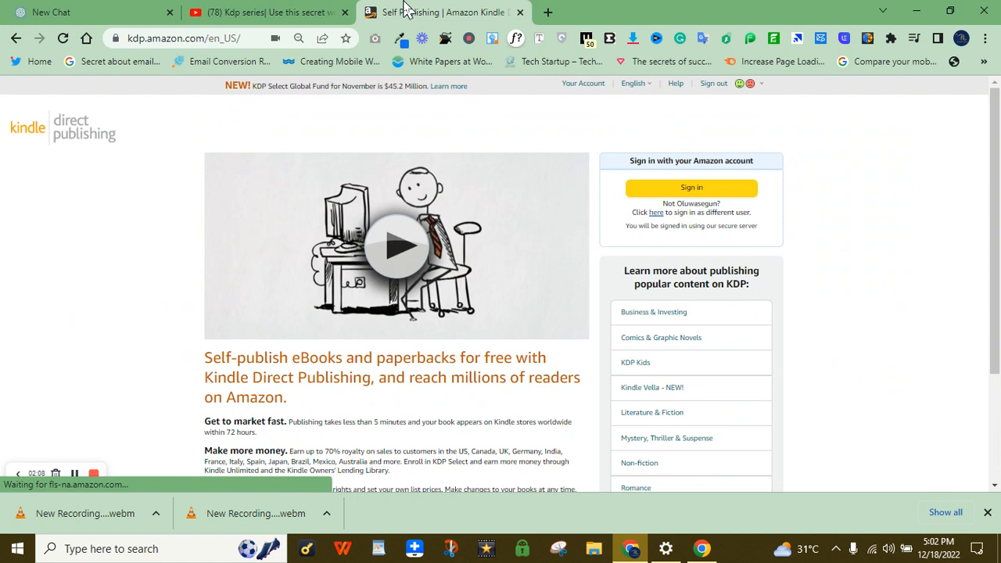
left_click(50, 13)
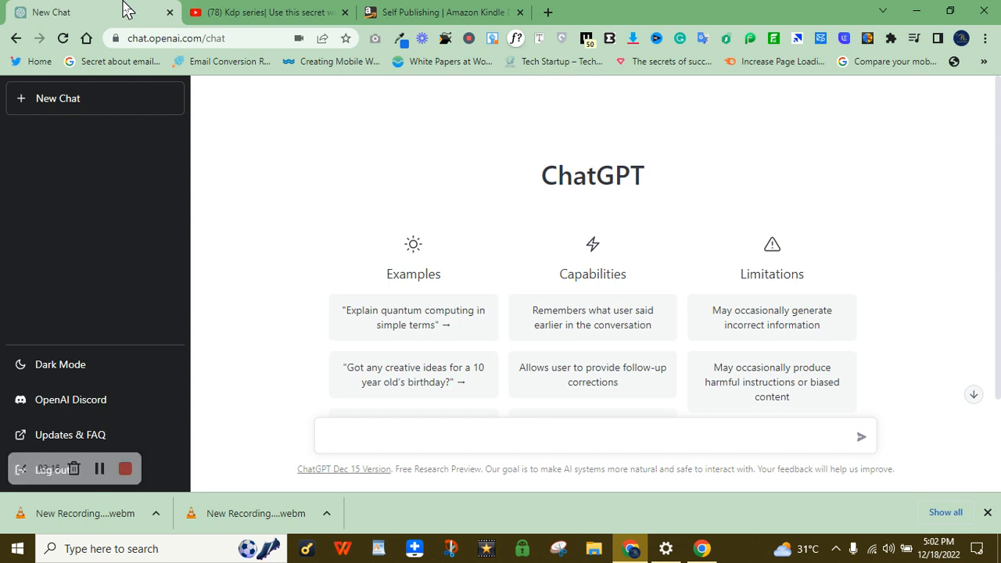
left_click(438, 12)
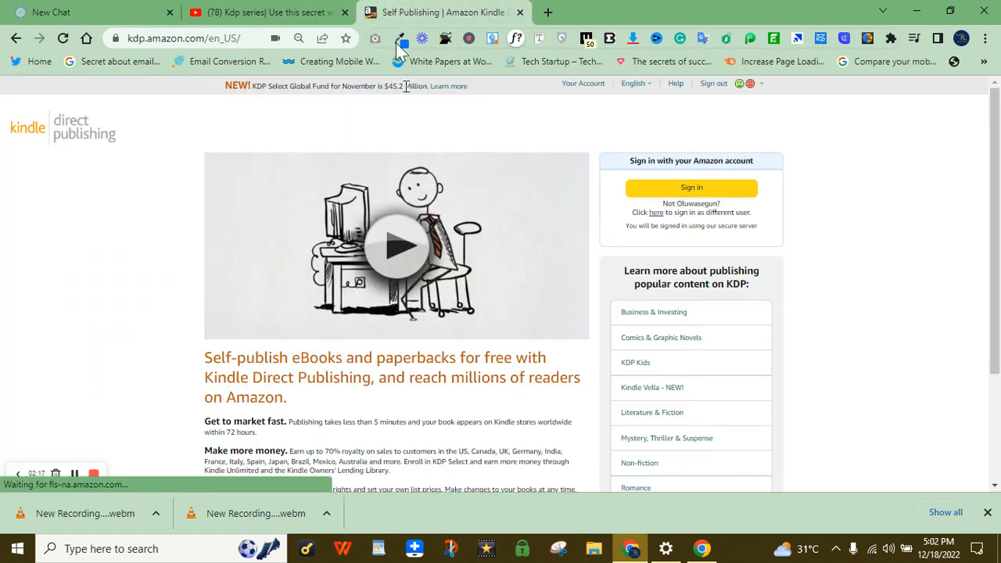
left_click(266, 13)
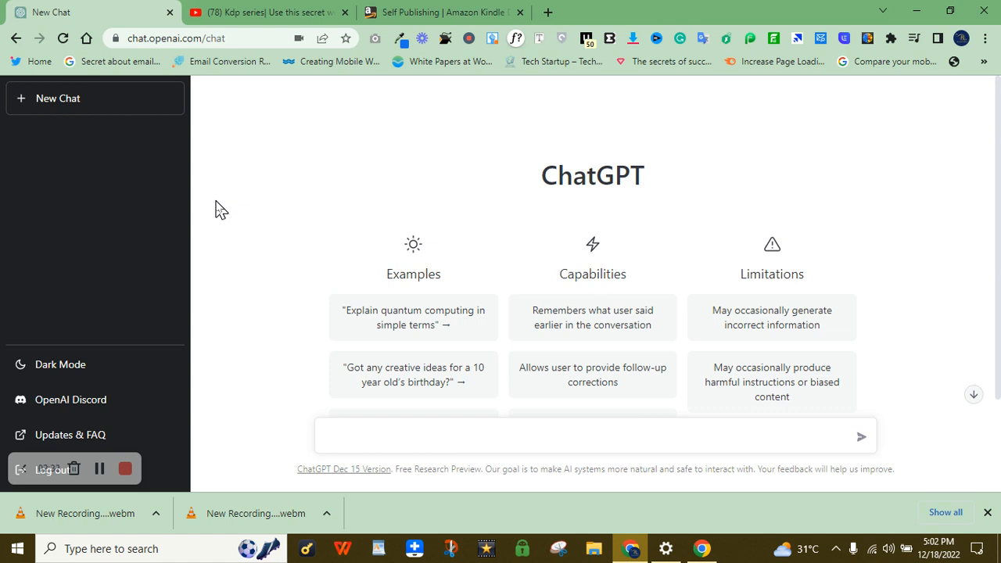
mouse_move(434, 219)
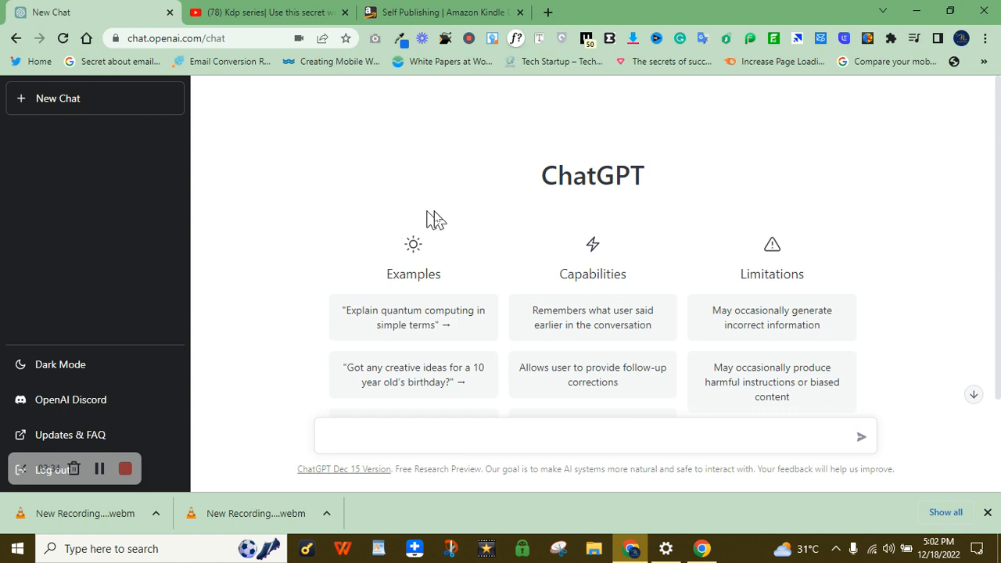
mouse_move(383, 37)
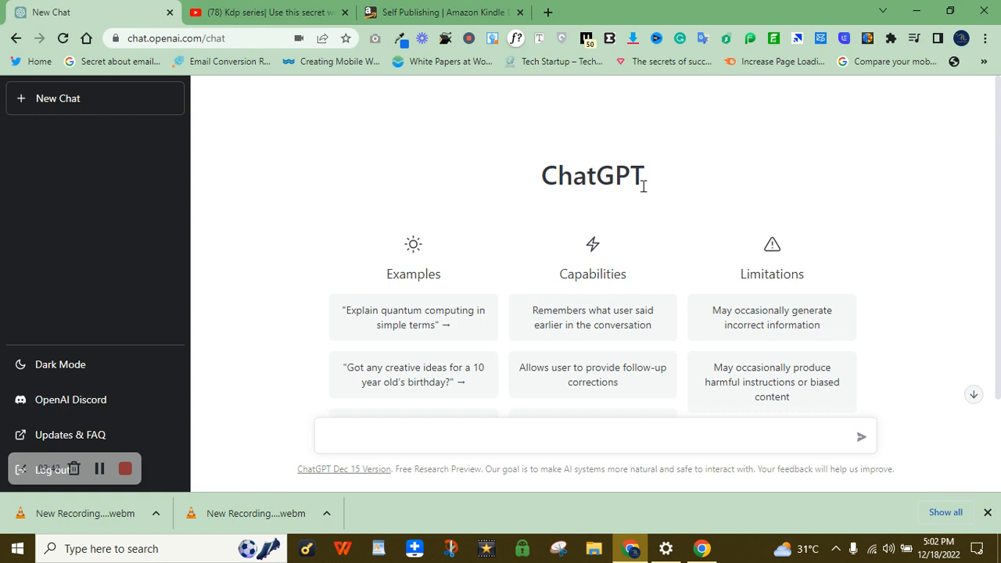
mouse_move(595, 415)
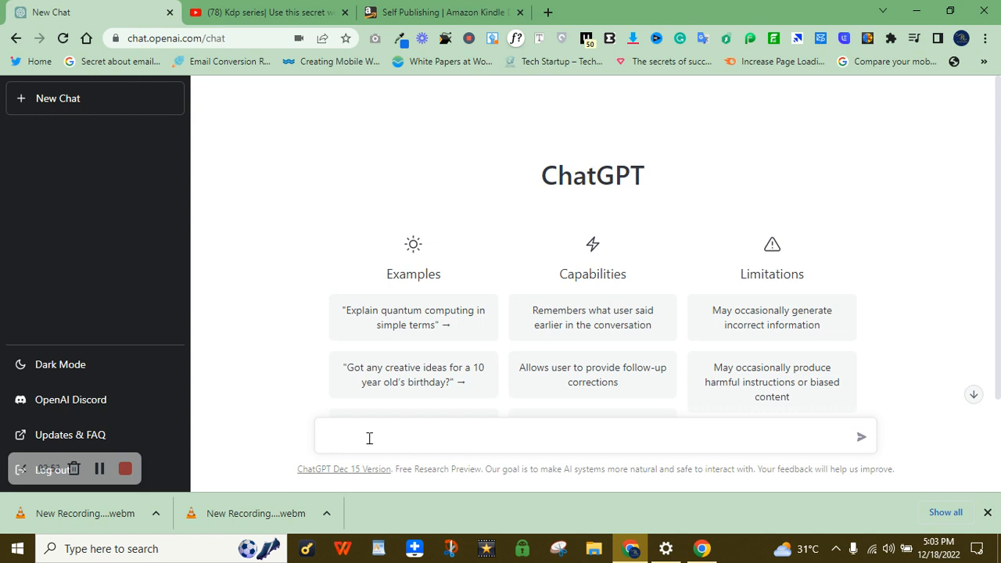
Step: Write 'How to make money online' in ChatGPT's message box, correcting a misspelled word
left_click(369, 436)
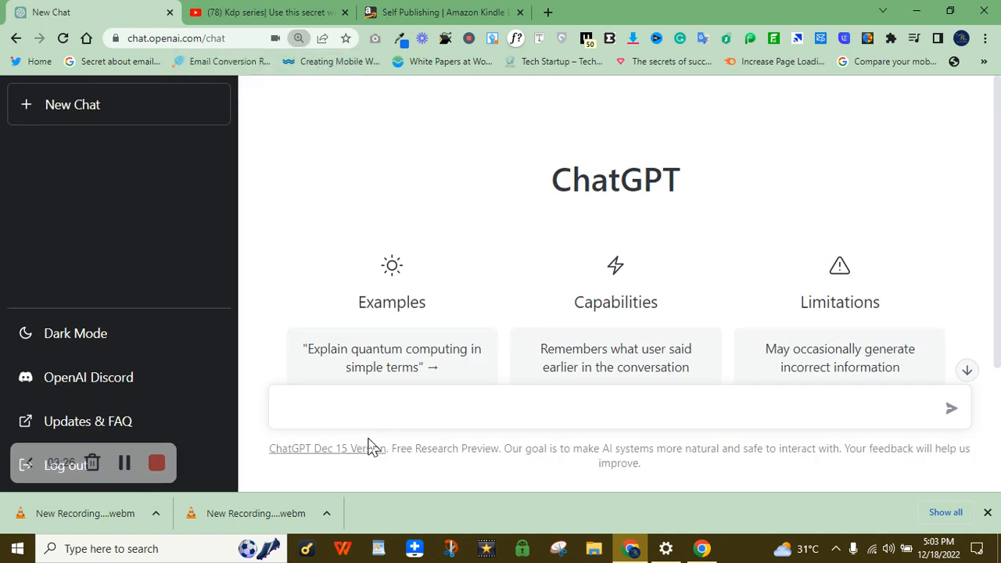
type("How ti make")
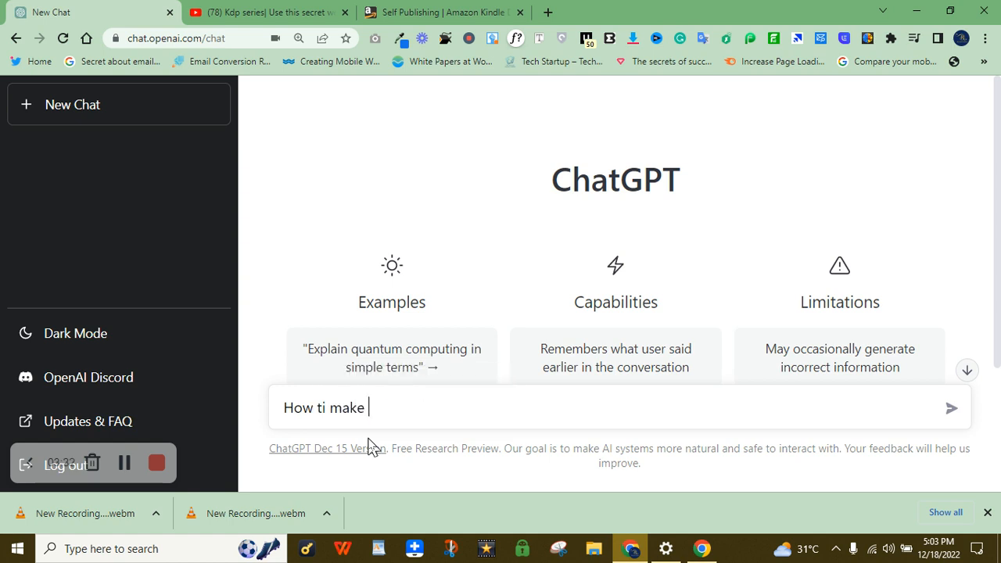
type("money online")
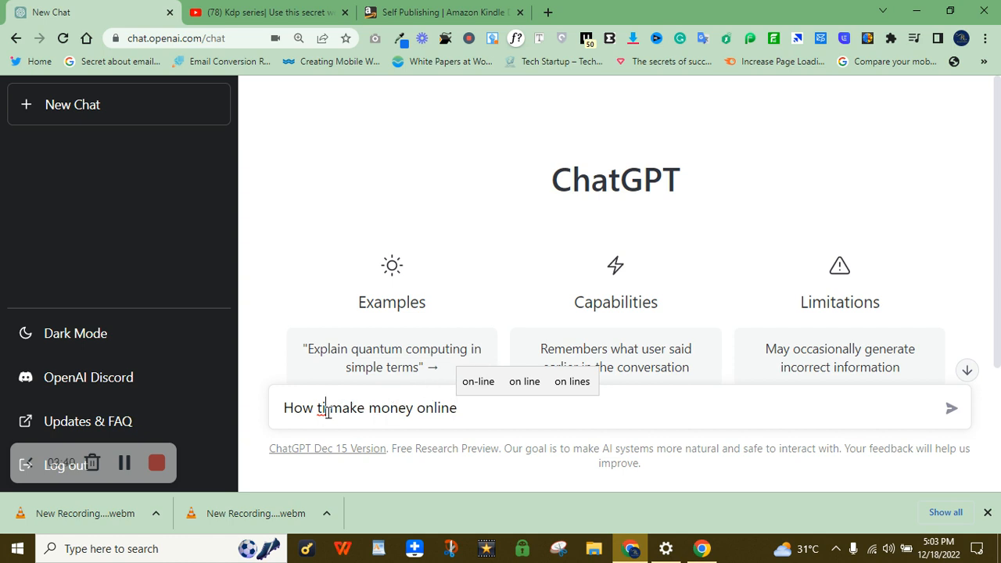
left_click(950, 407)
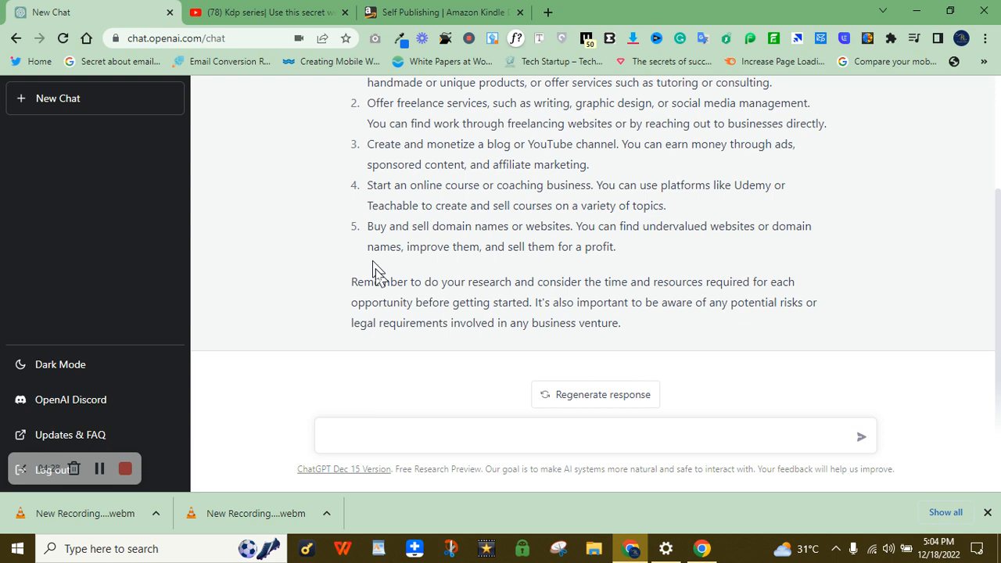
mouse_move(985, 313)
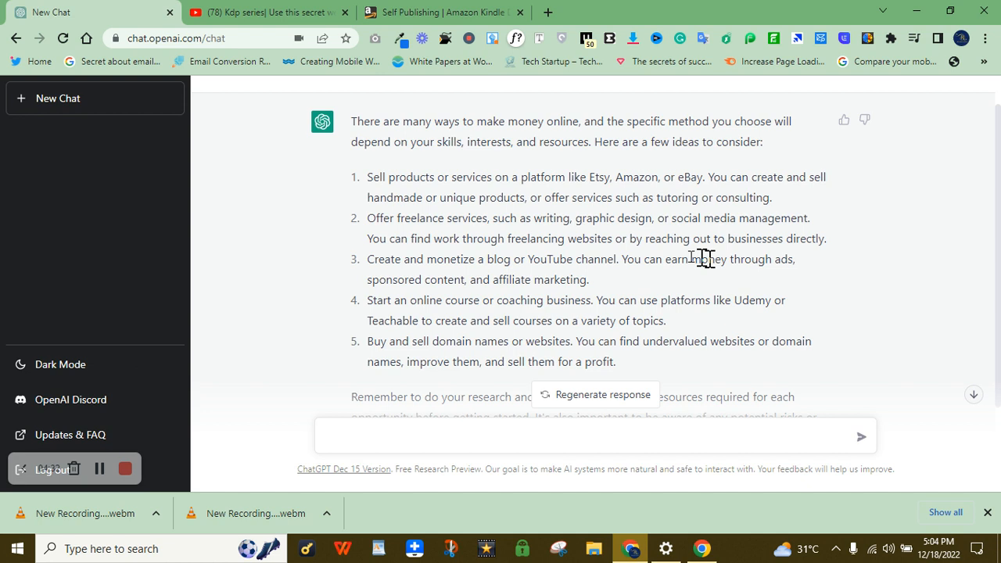
mouse_move(631, 344)
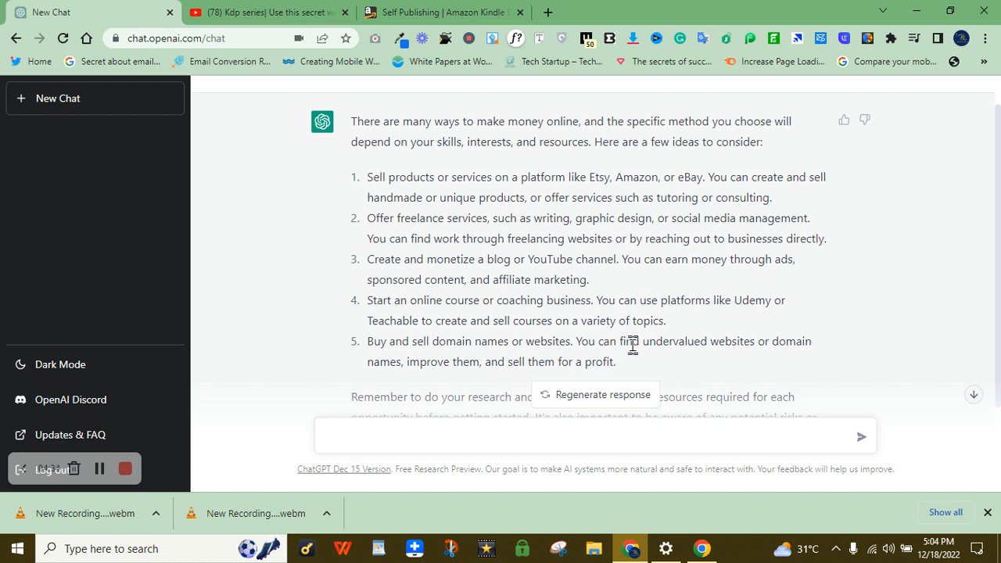
mouse_move(634, 377)
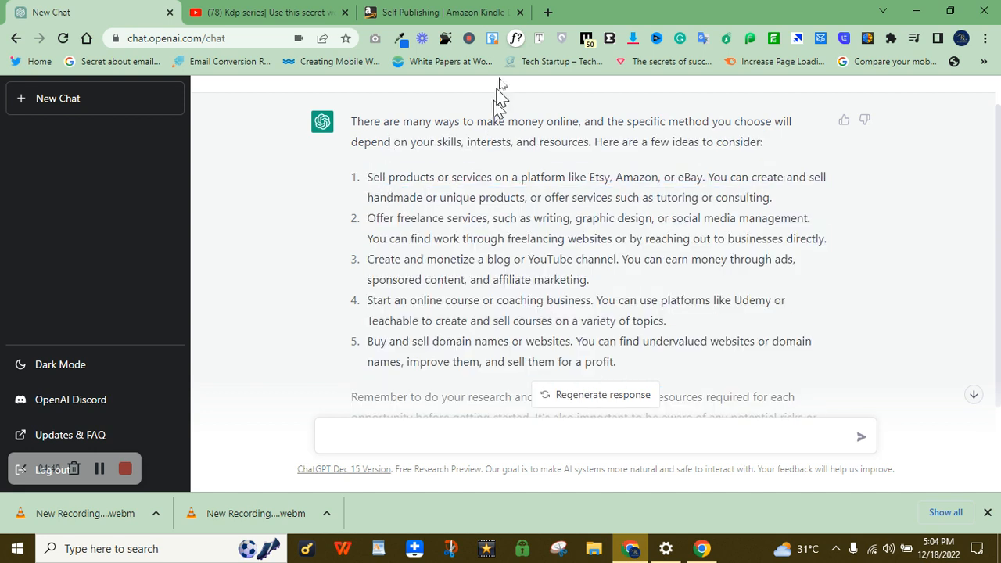
mouse_move(548, 14)
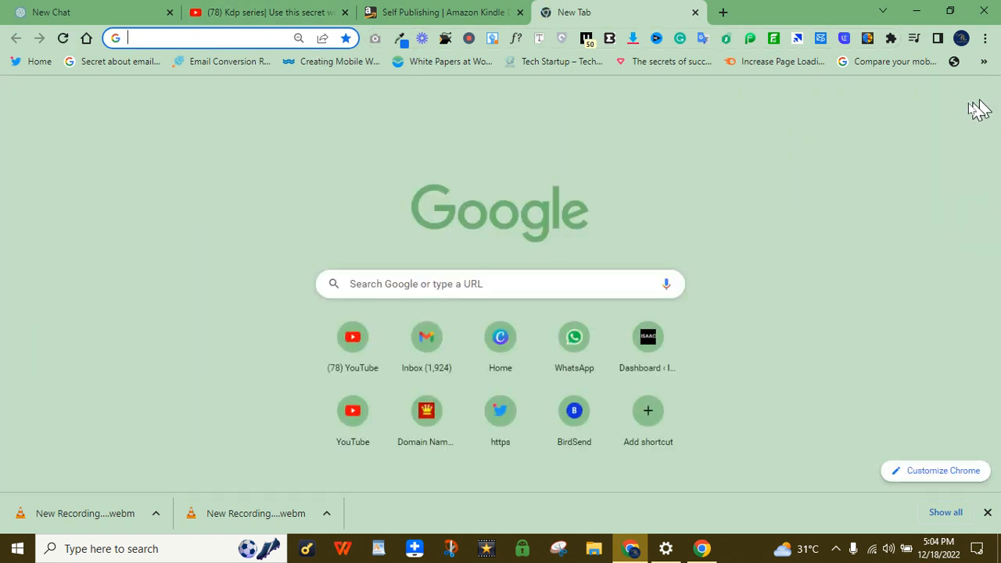
Step: From the Google apps grid, launch Google Docs in a new tab and return to the ChatGPT answer
left_click(946, 97)
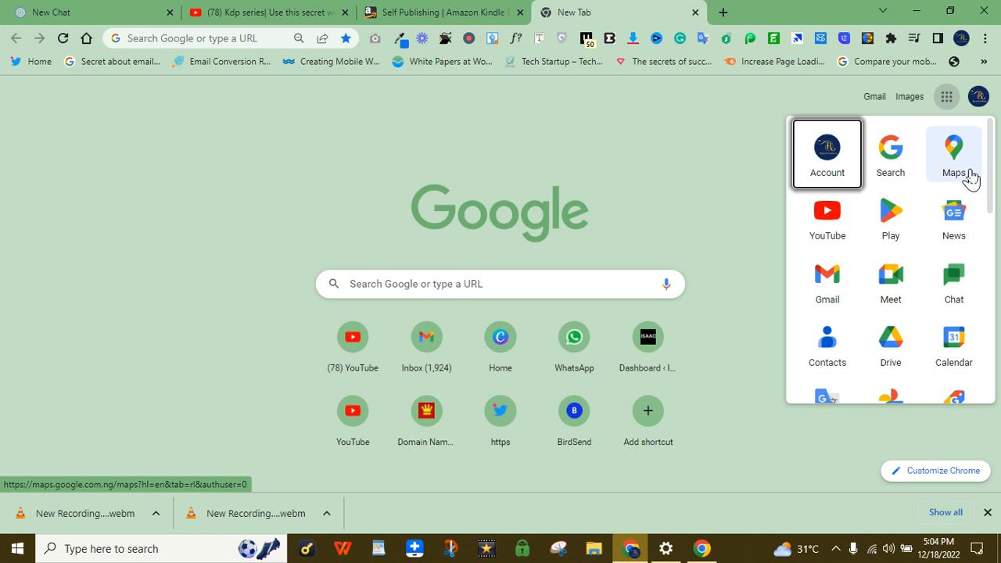
scroll("down", 3)
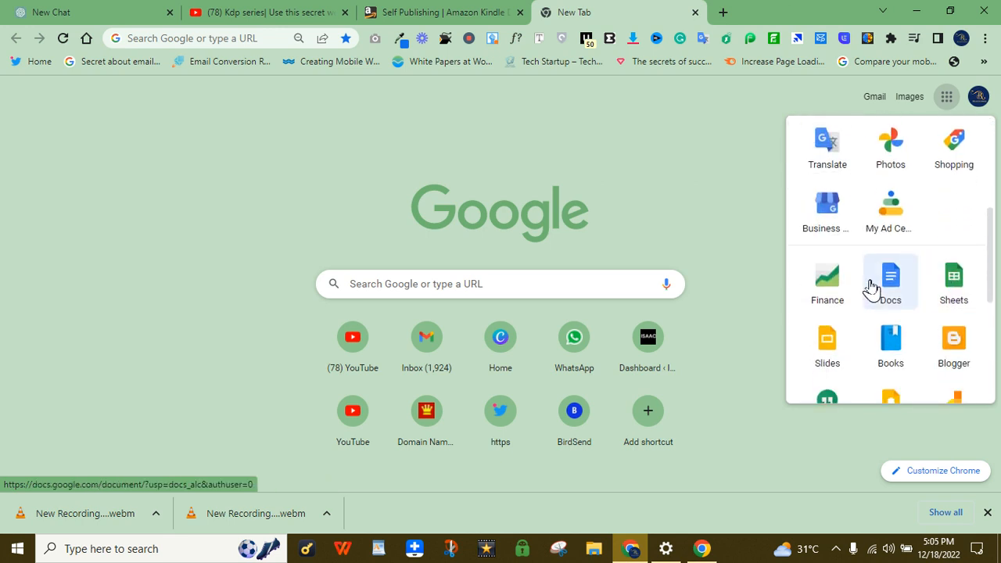
left_click(266, 12)
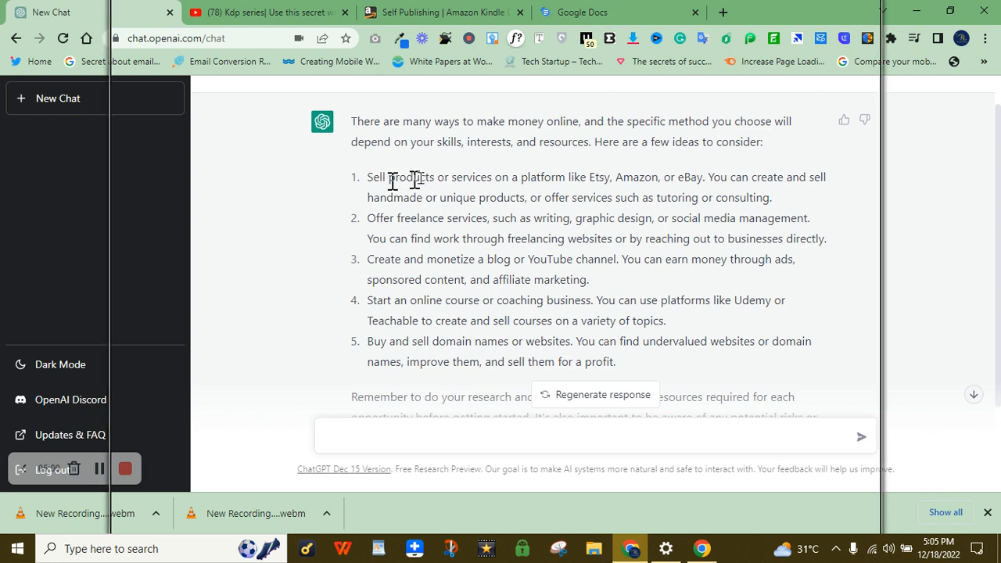
Step: Select the first two money-making ideas to test copying, then deselect and read through the rest
left_click_drag(366, 176, 773, 197)
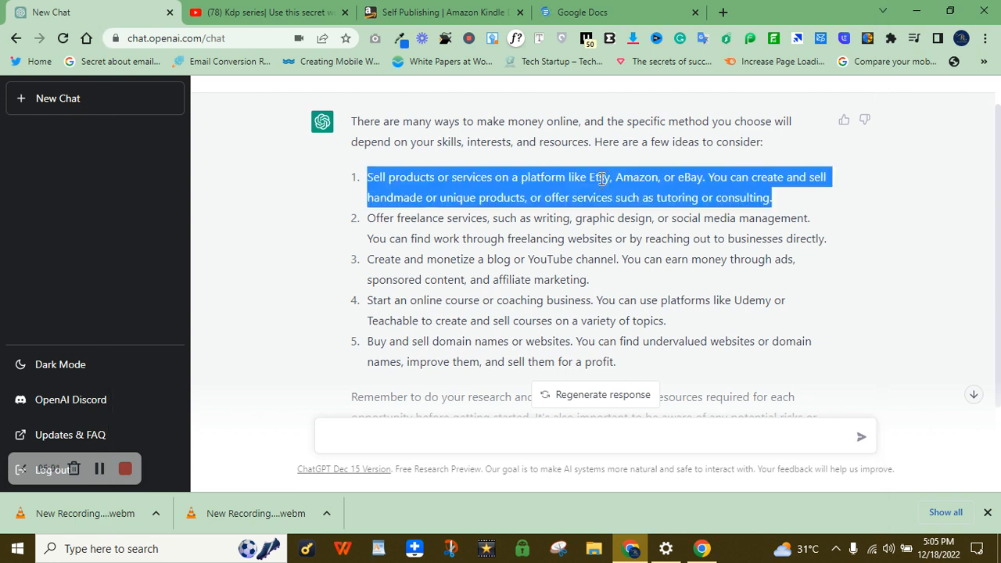
left_click_drag(367, 217, 826, 237)
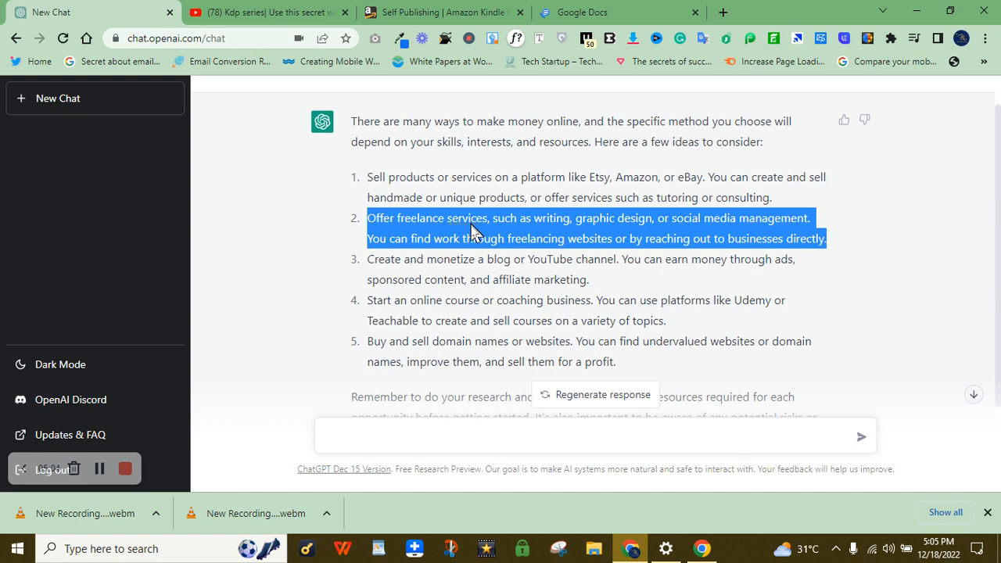
double_click(466, 219)
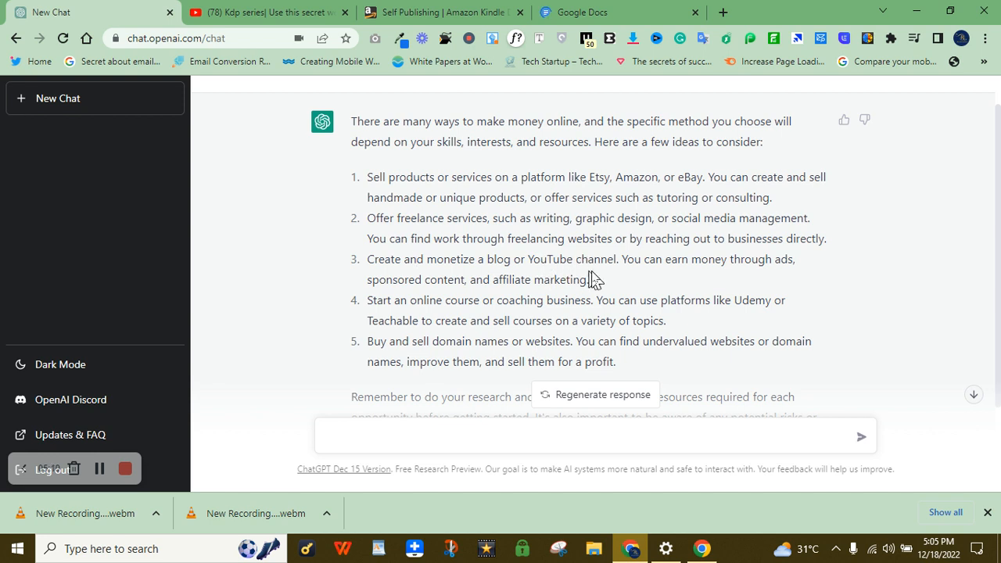
double_click(379, 300)
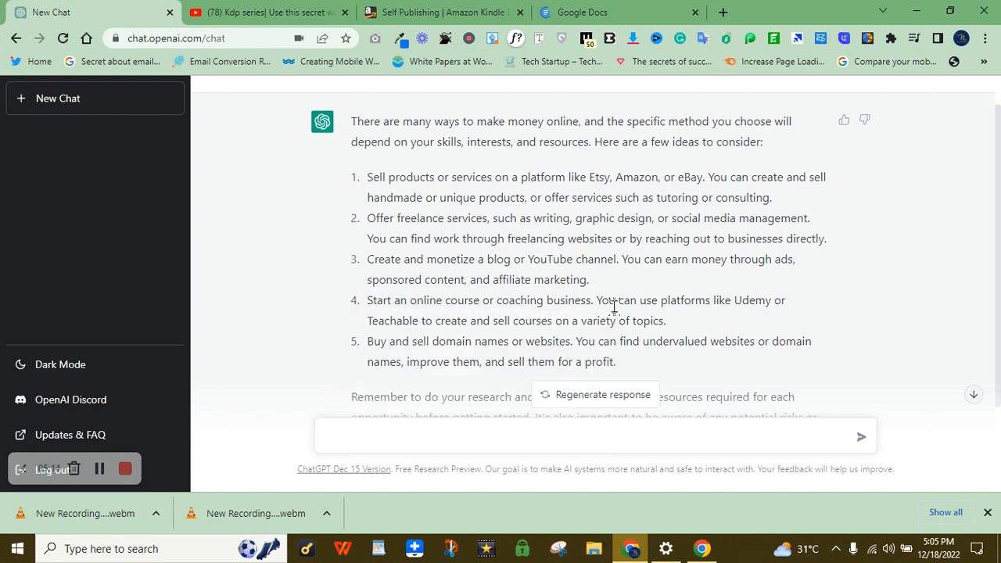
double_click(383, 361)
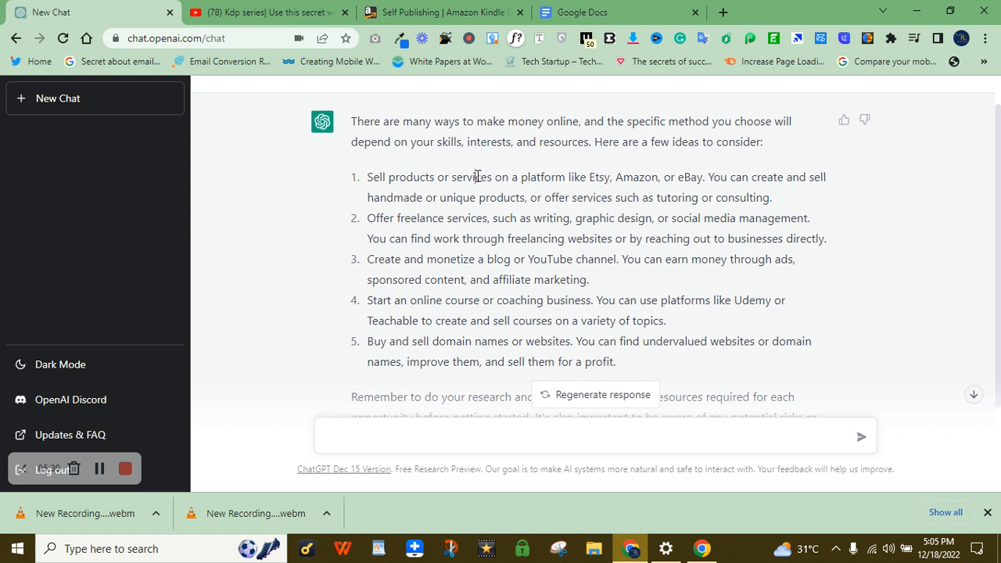
mouse_move(367, 227)
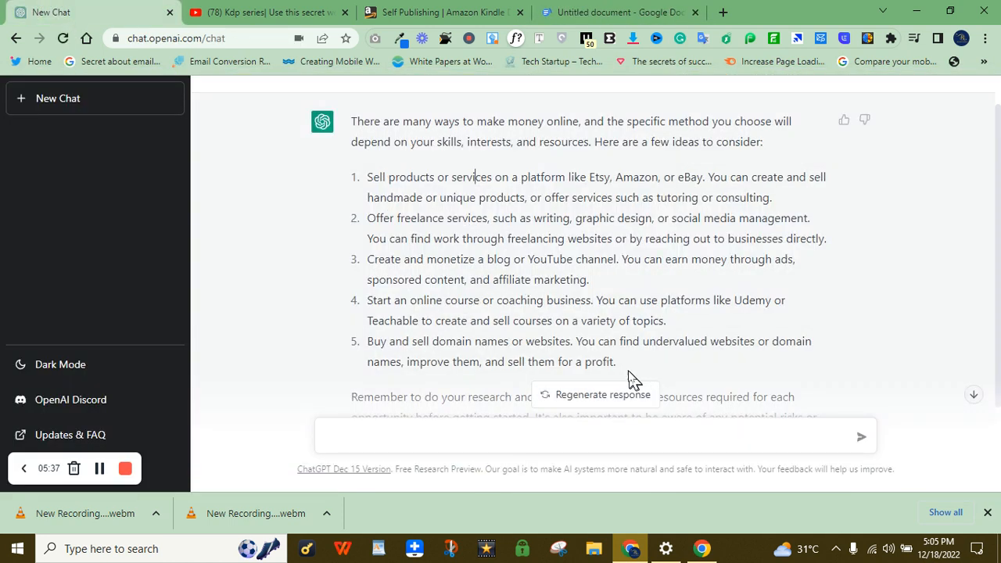
mouse_move(722, 315)
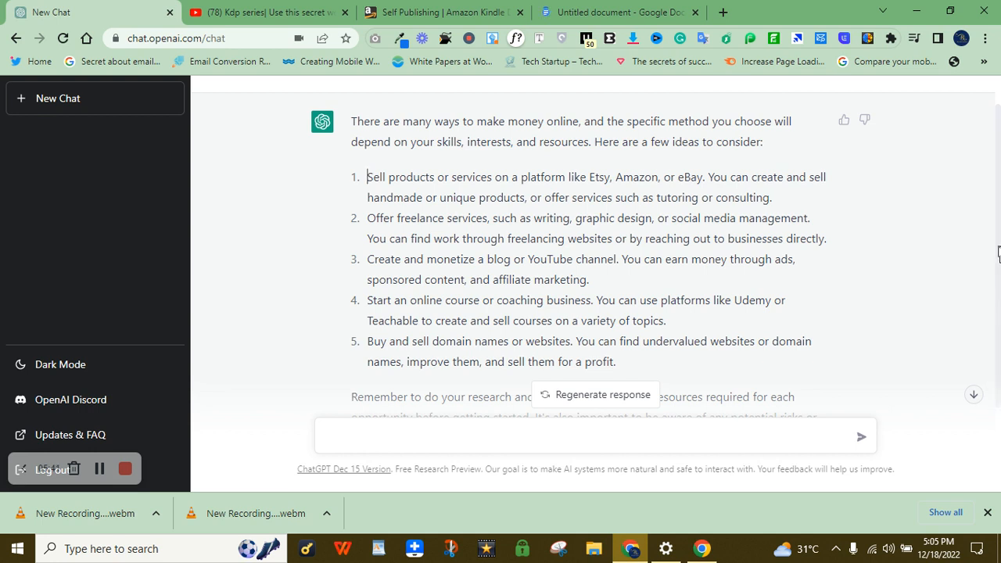
Step: Copy the whole five-idea answer, paste it into the untitled Google Doc, and return to ChatGPT
scroll("down", 3)
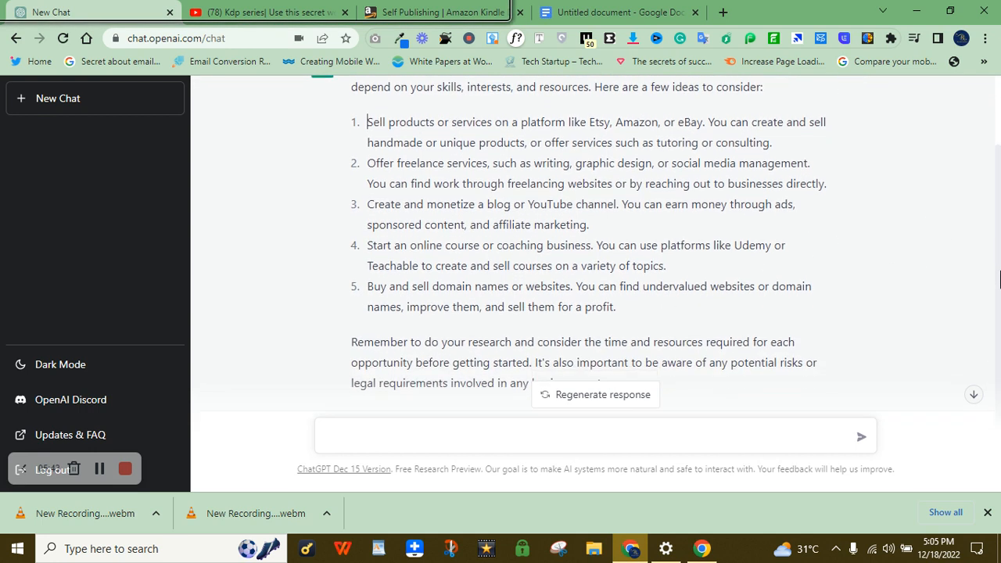
left_click_drag(367, 122, 622, 339)
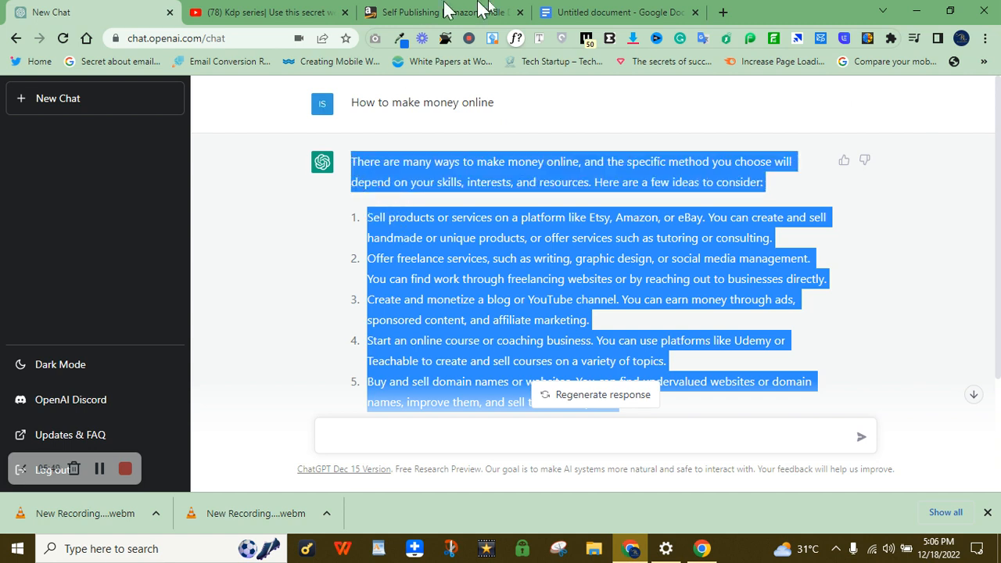
left_click(618, 12)
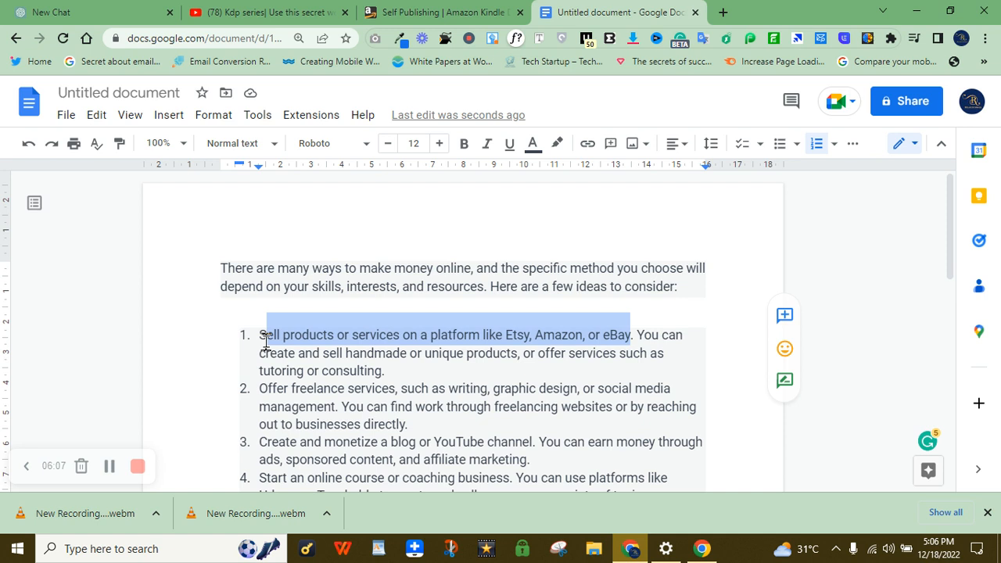
left_click(86, 13)
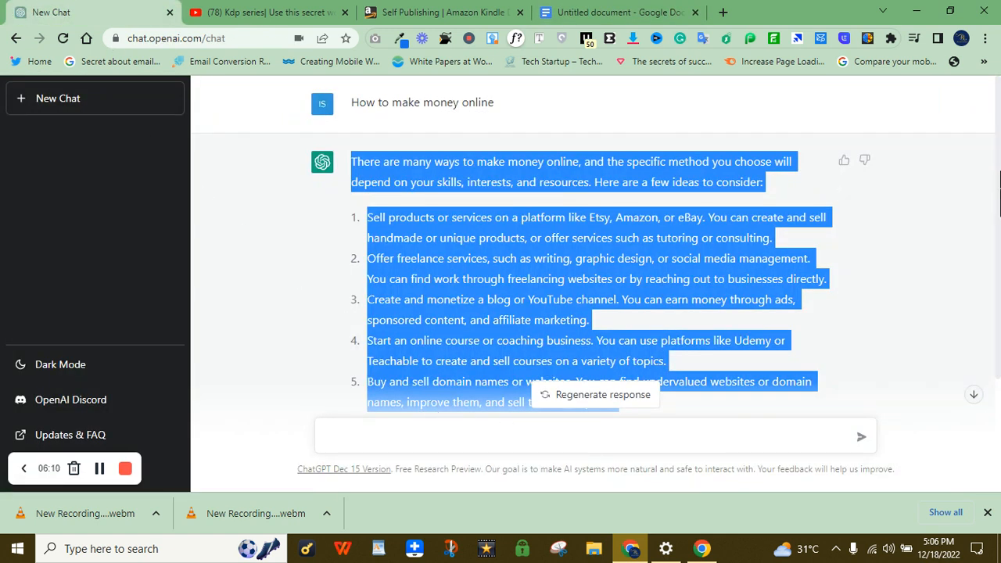
Step: Draft the follow-up 'How to sell products or services on Etsy, Amazon, or eBay' in the message box
scroll("down", 3)
type("Sell products or services on a platform like Etsy, Amazon, or eBay")
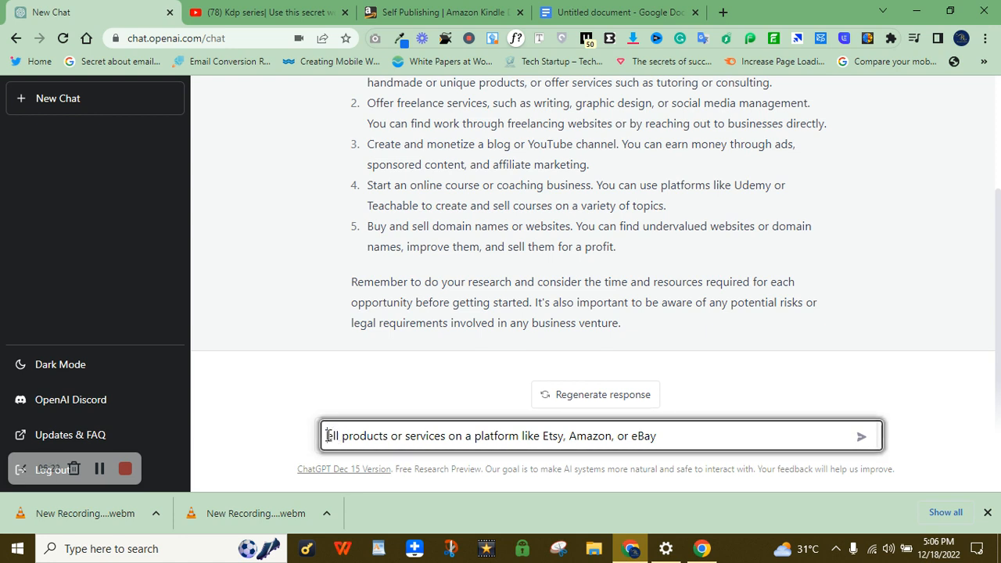
type("How to s")
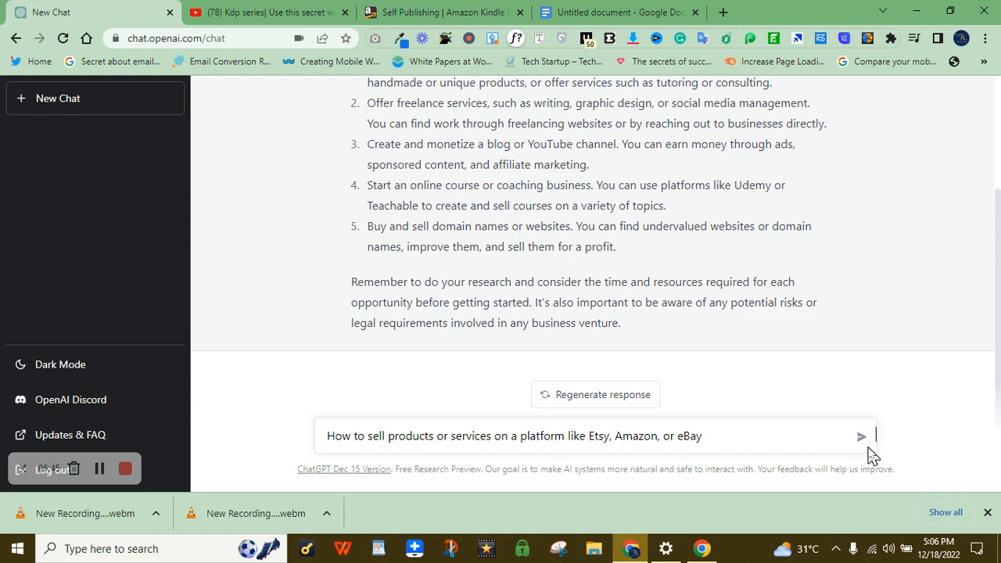
Step: Send the selling question, review ChatGPT's five-step answer, and bring up the Google Doc
left_click(860, 435)
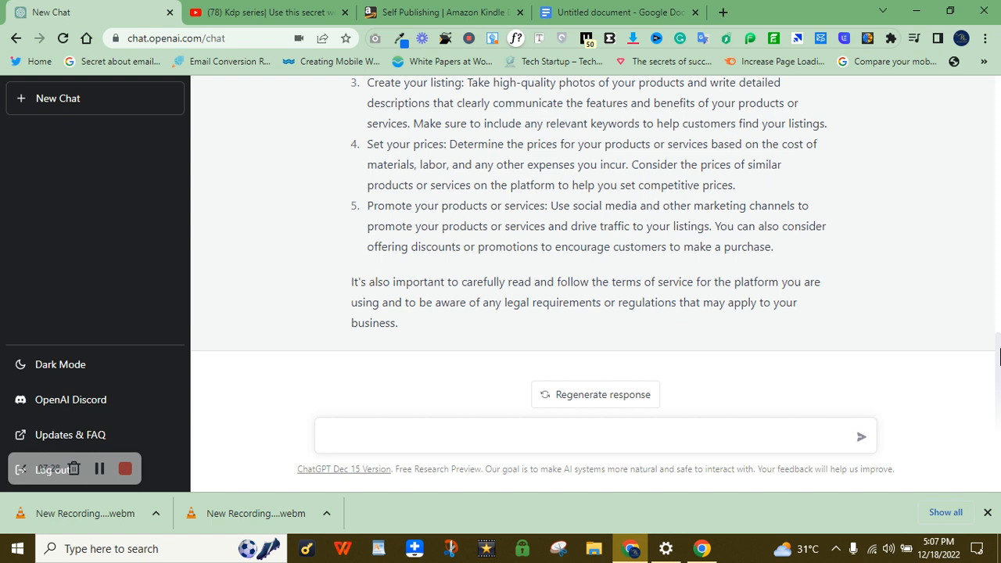
scroll("up", 3)
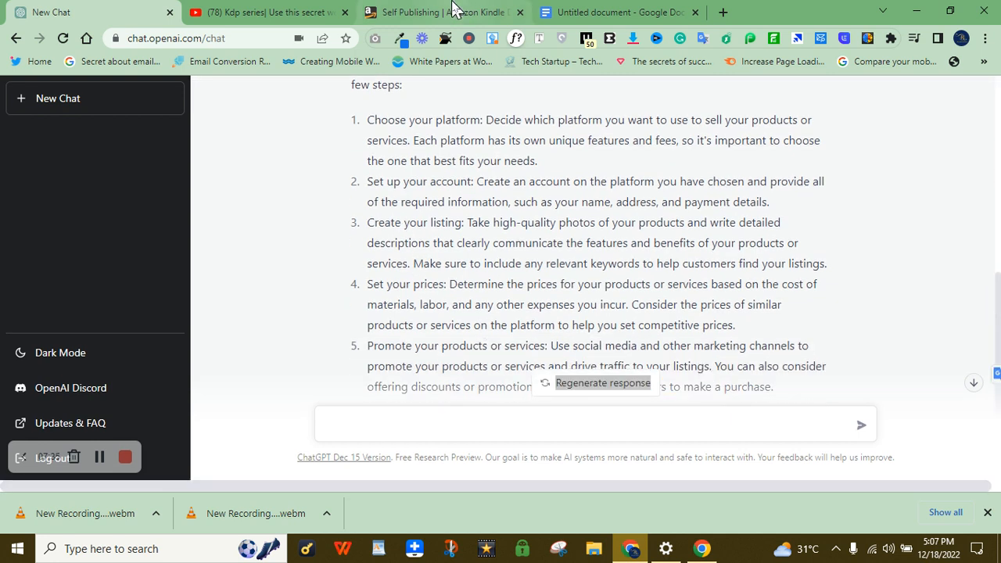
left_click(613, 13)
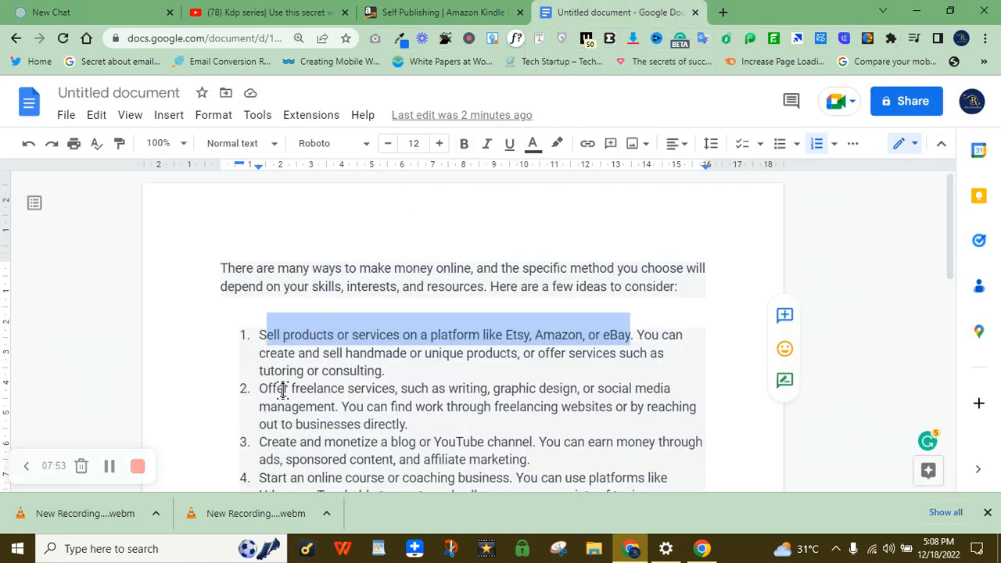
Step: Return from the Google Doc to ChatGPT's five-step answer on selling products
left_click(78, 12)
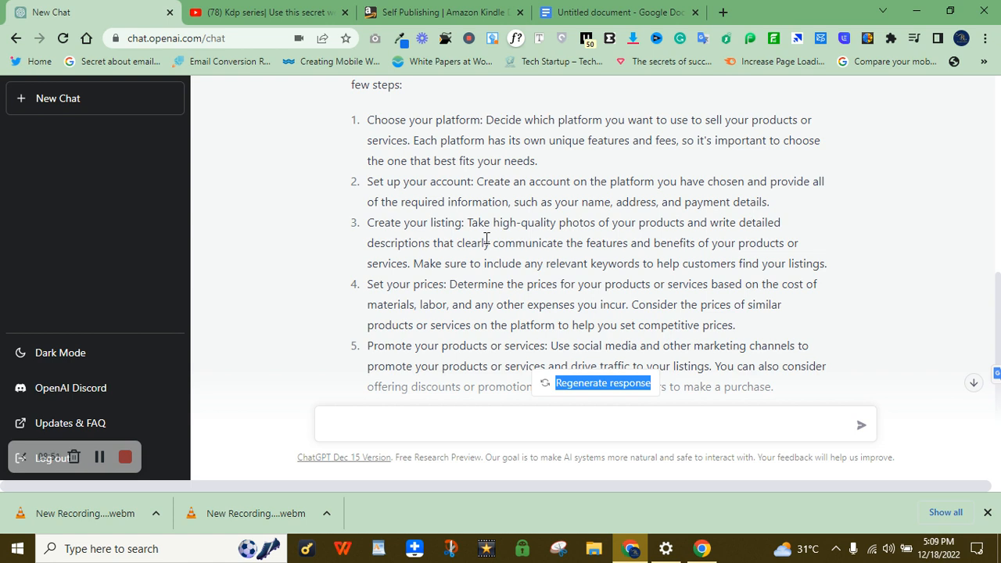
mouse_move(110, 444)
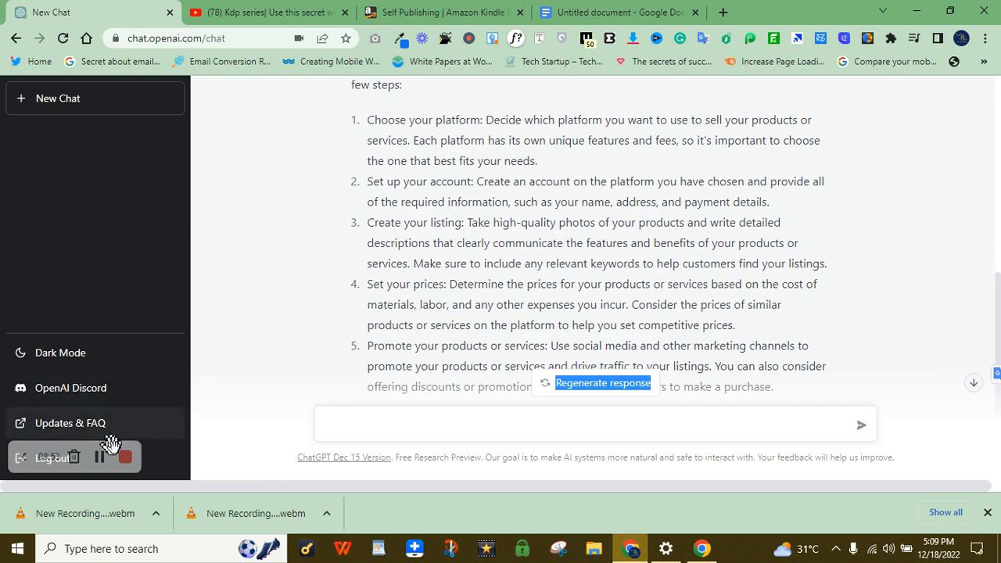